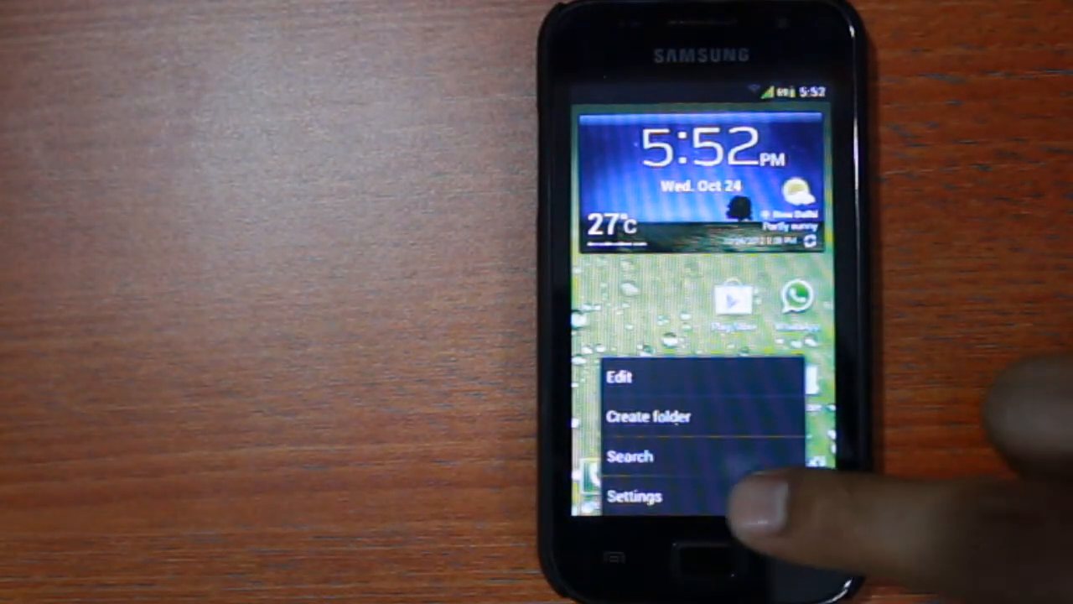
- Open About phone in Settings and reveal the Android 4.0 Ice Cream Sandwich easter egg
{"action": "left_click", "coordinate": [635, 495]}
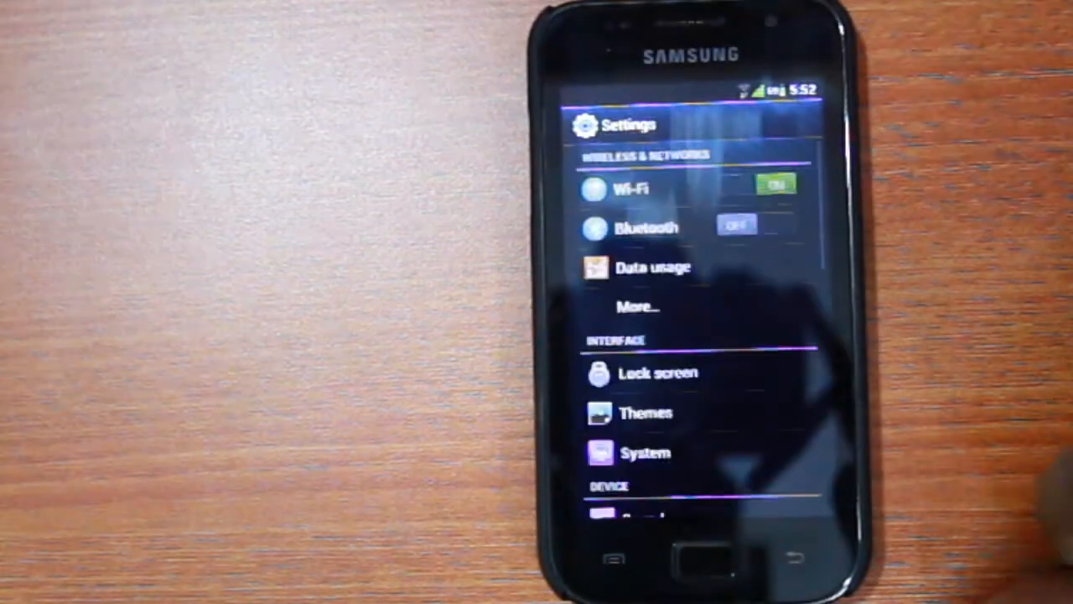
{"action": "scroll", "scroll_direction": "down", "scroll_amount": 3}
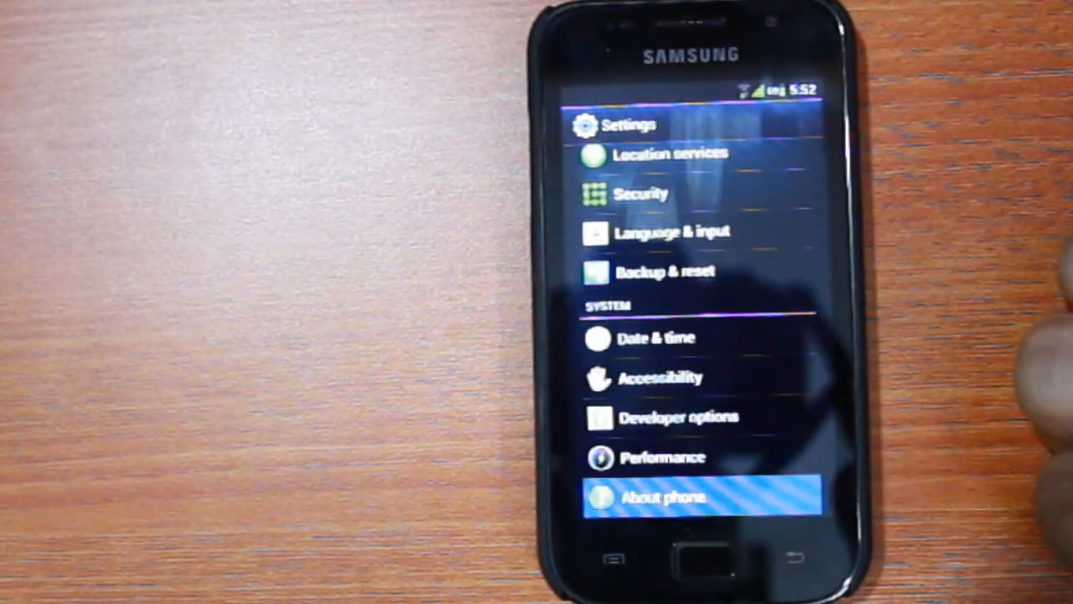
{"action": "left_click", "coordinate": [662, 496]}
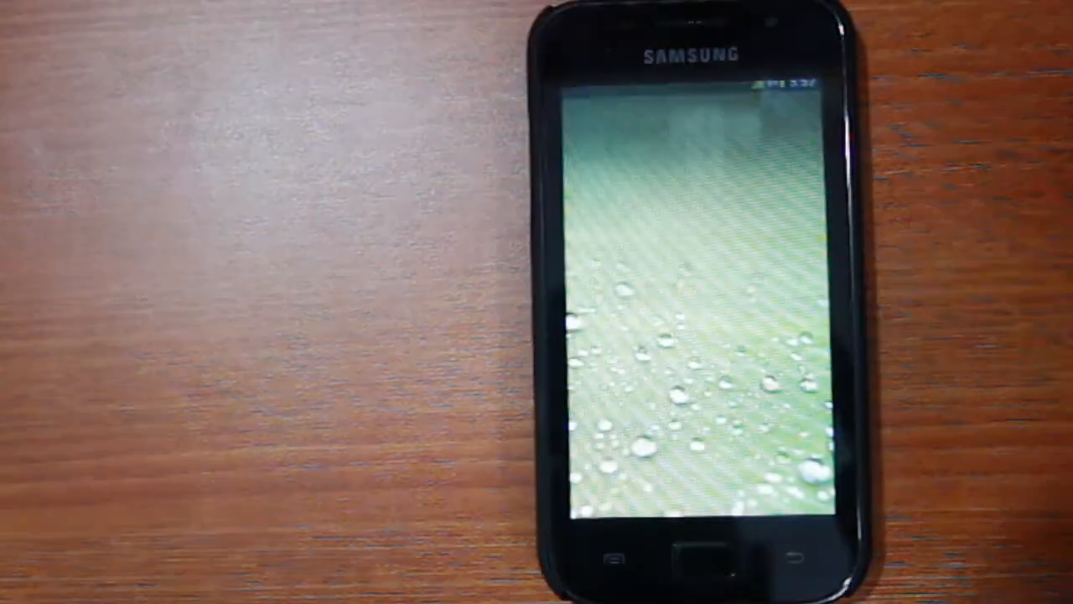
{"action": "left_click", "coordinate": [687, 285]}
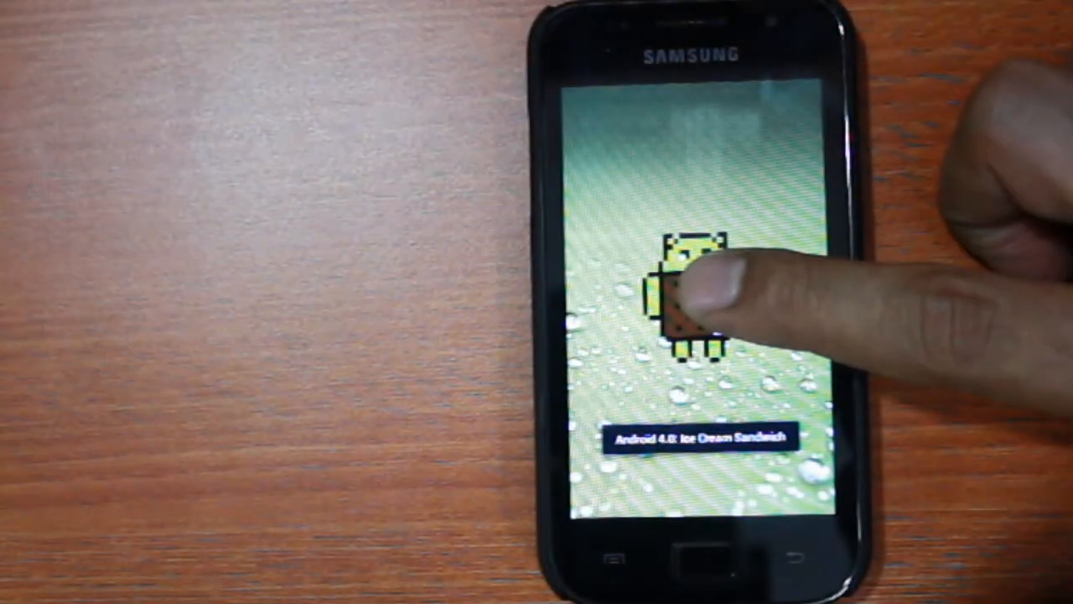
{"action": "left_click", "coordinate": [696, 301]}
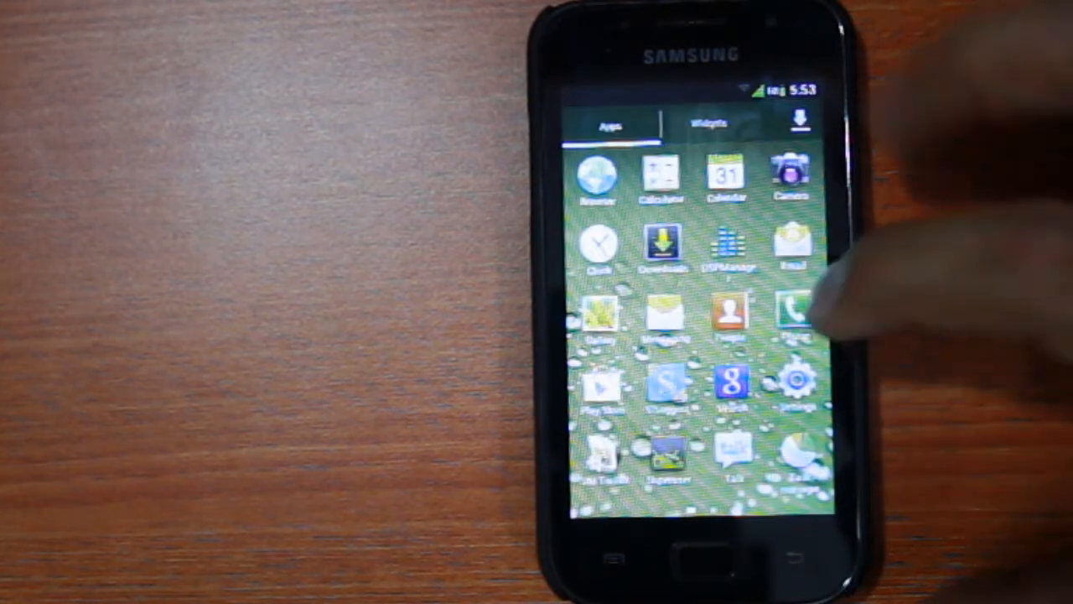
- Browse the launcher widgets, including digital clock, direct dial and email widgets
{"action": "scroll", "scroll_direction": "left", "scroll_amount": 3}
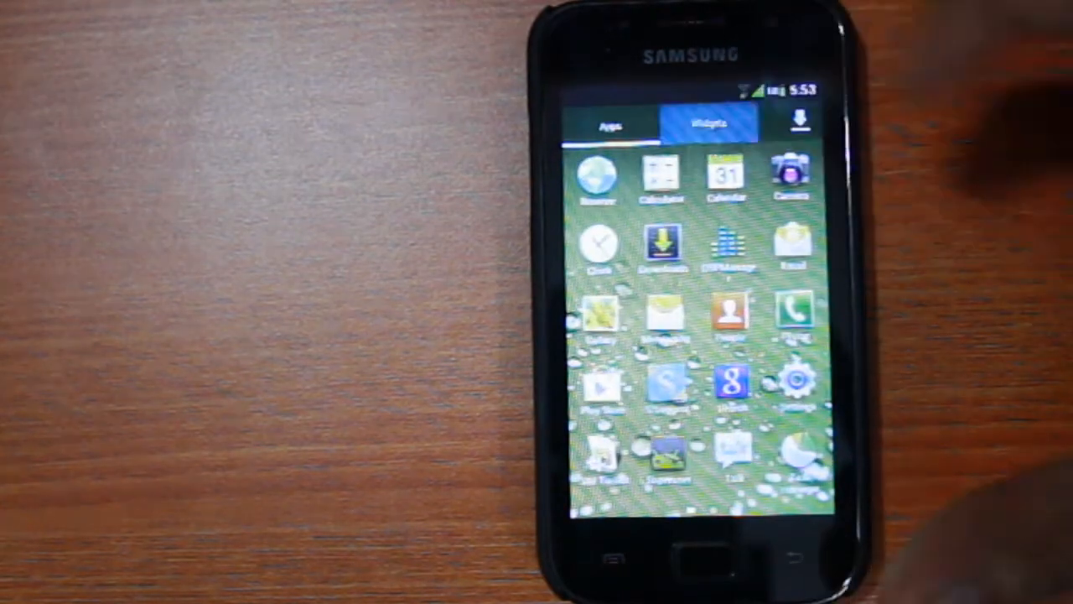
{"action": "left_click", "coordinate": [709, 122]}
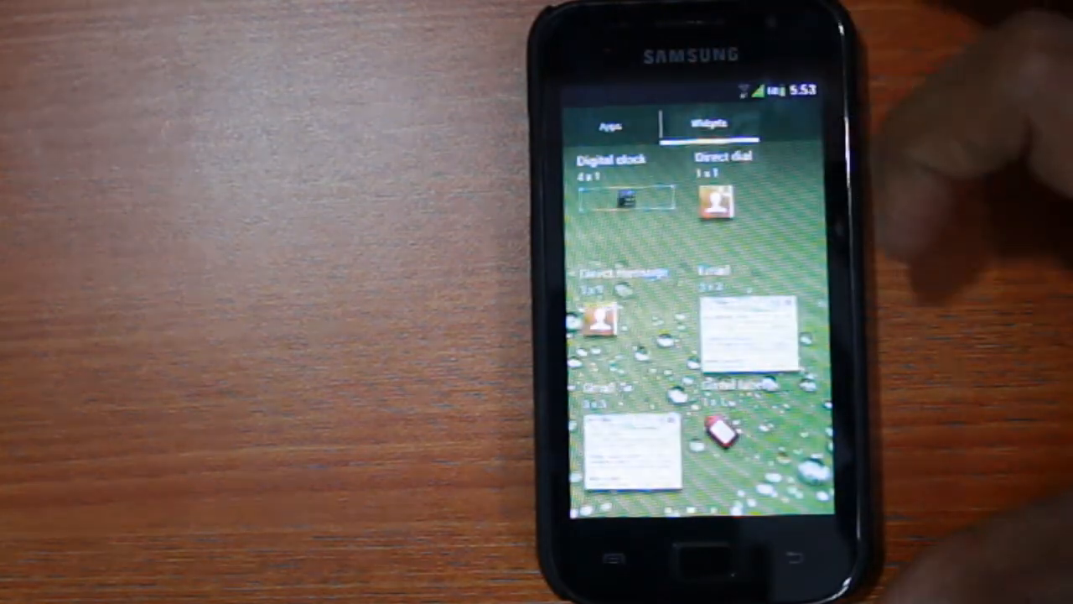
{"action": "scroll", "scroll_direction": "down", "scroll_amount": 3}
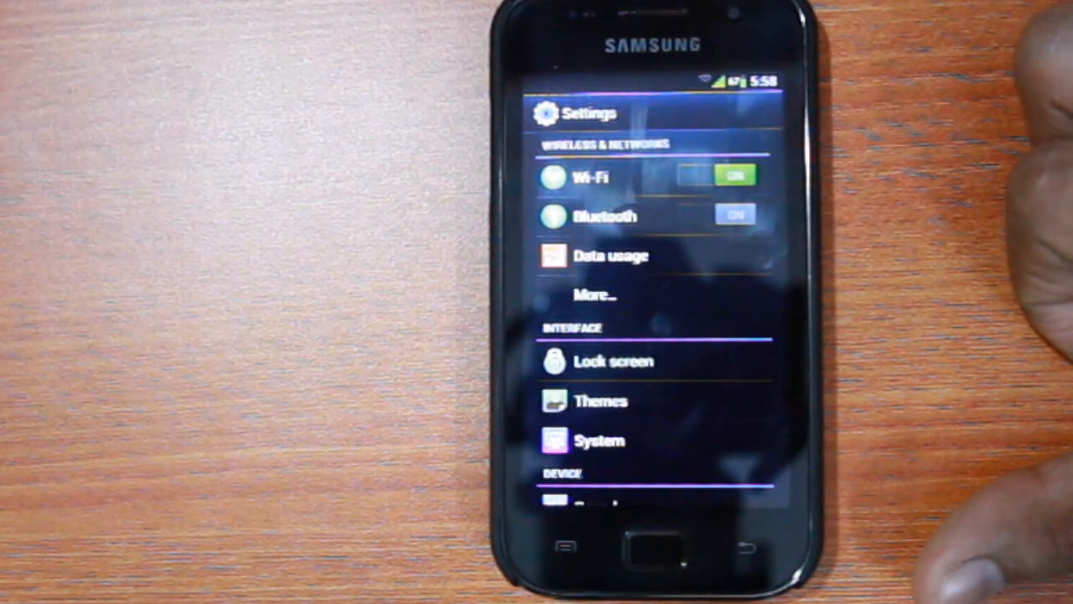
- Turn Bluetooth on and Wi-Fi off, then enable the portable Wi-Fi hotspot
{"action": "left_click", "coordinate": [733, 215]}
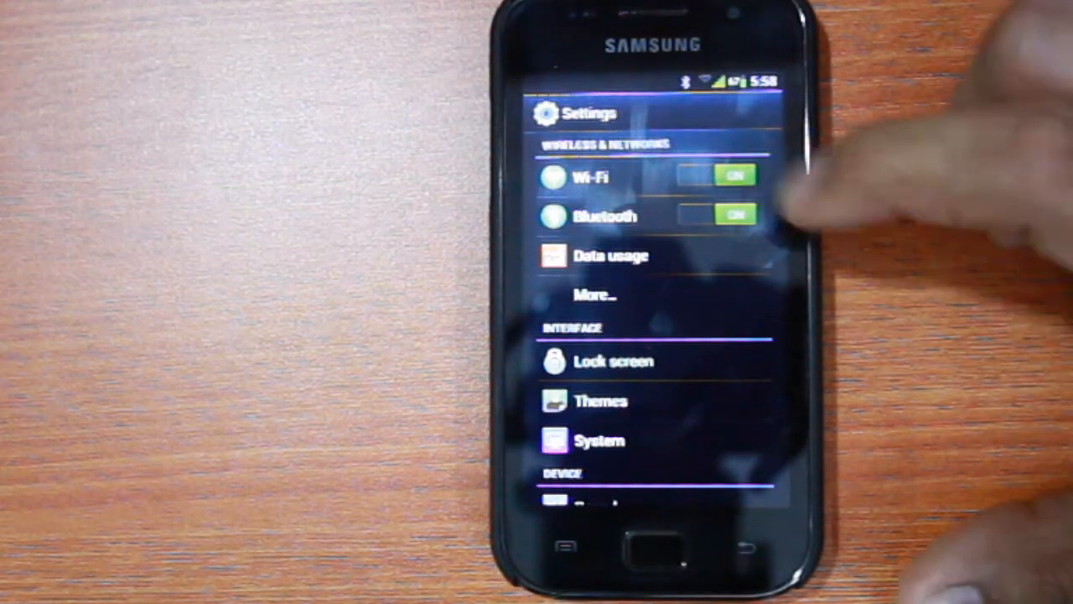
{"action": "left_click", "coordinate": [733, 176]}
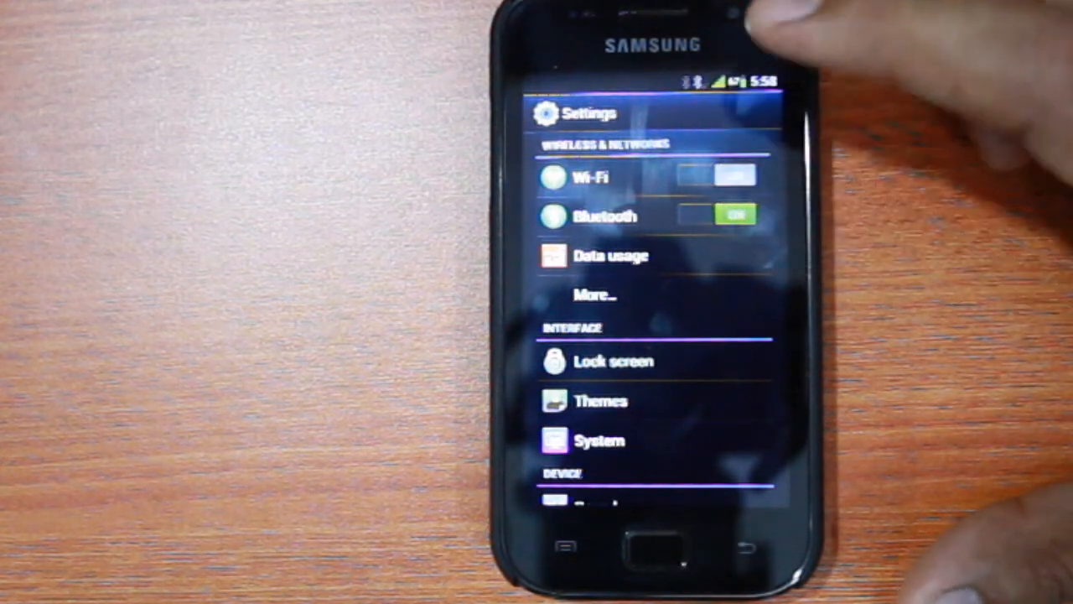
{"action": "left_click", "coordinate": [712, 175]}
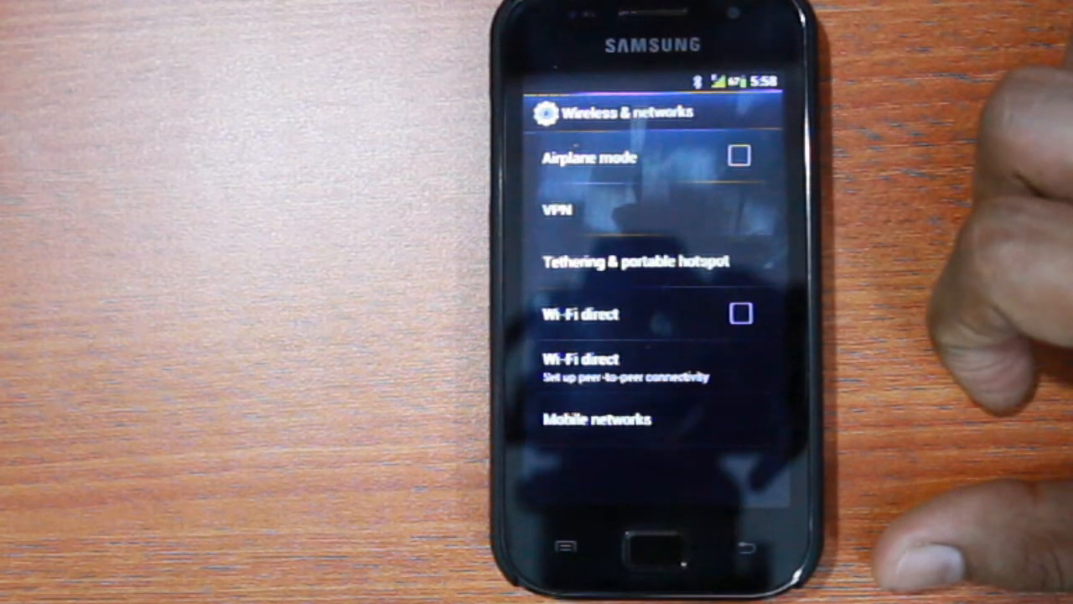
{"action": "left_click", "coordinate": [634, 260]}
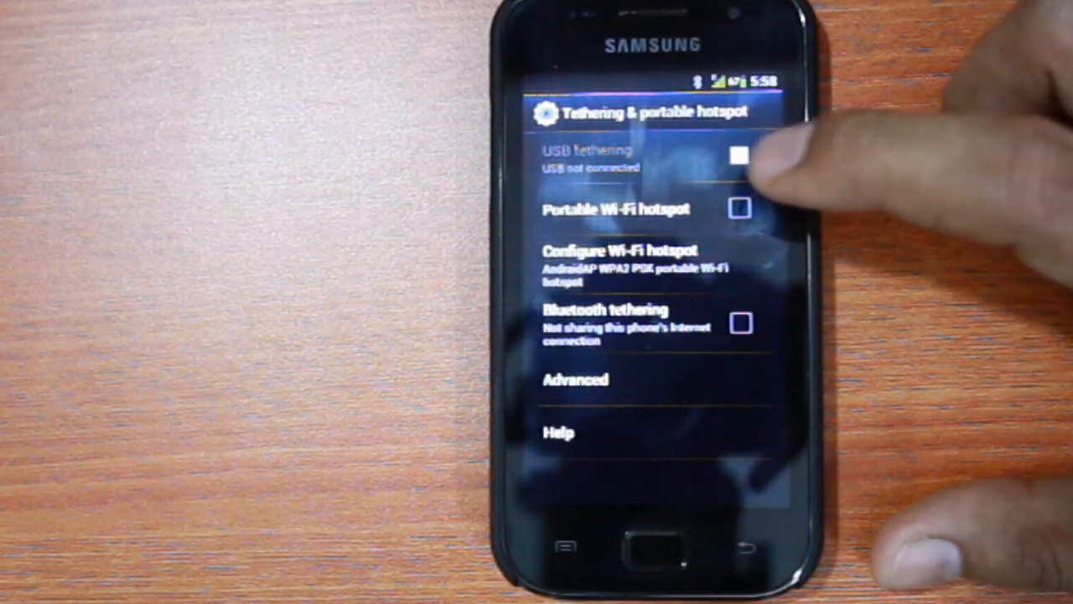
{"action": "left_click", "coordinate": [737, 209]}
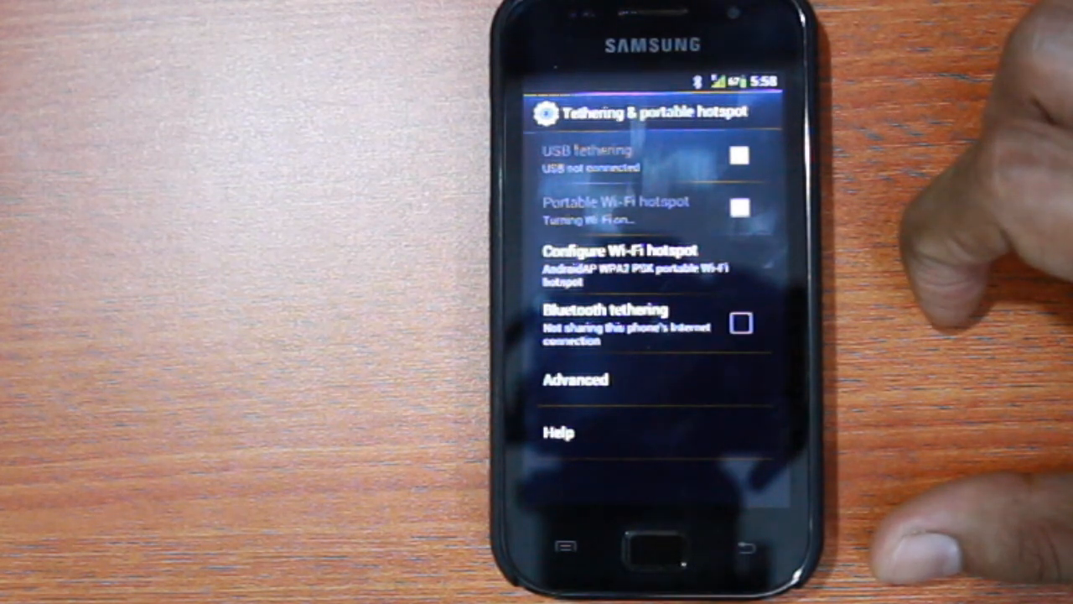
- Return to the main settings list and switch Bluetooth off
{"action": "left_click", "coordinate": [575, 379]}
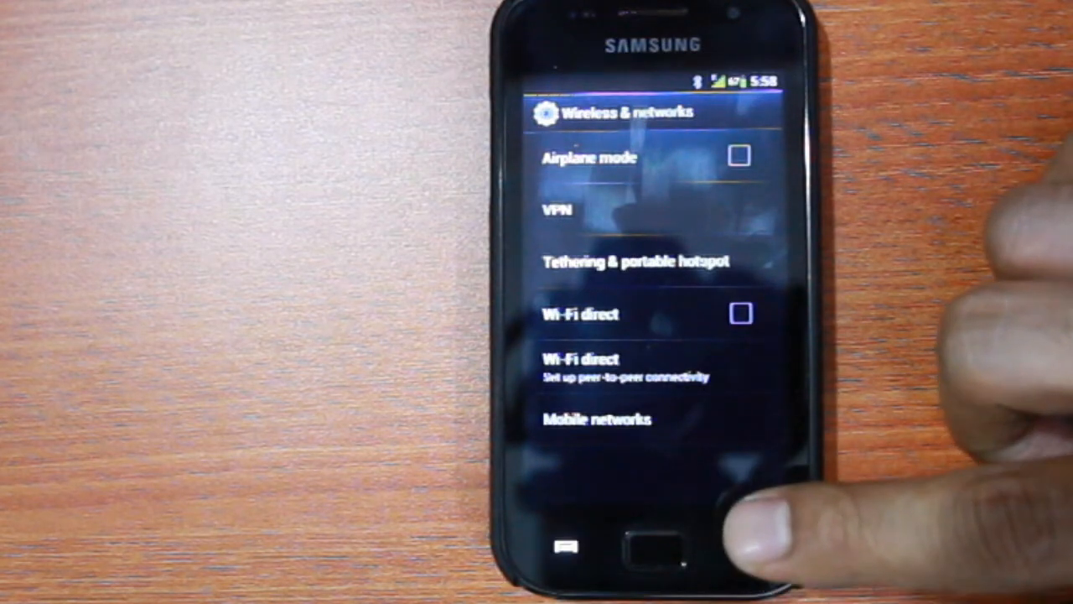
{"action": "left_click", "coordinate": [653, 546]}
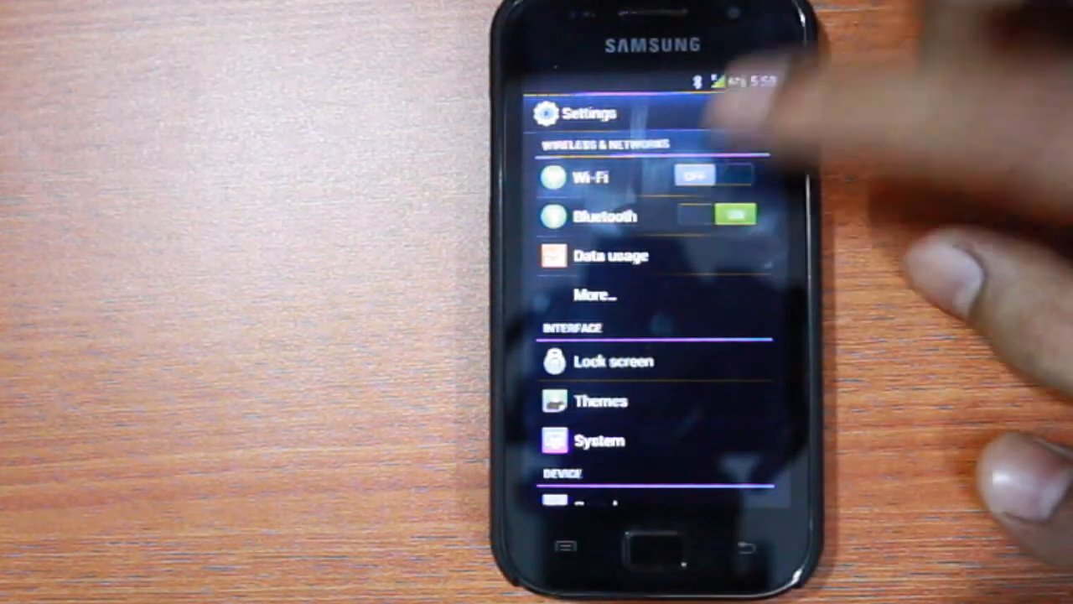
{"action": "left_click", "coordinate": [733, 216]}
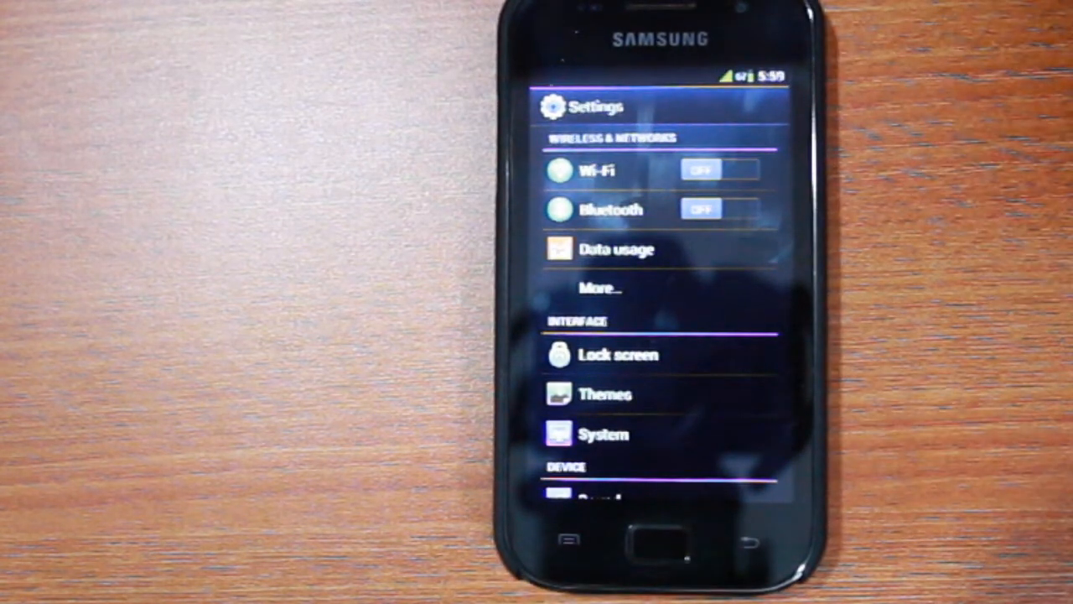
- Reboot the phone normally from the power options menu
{"action": "left_click", "coordinate": [719, 169]}
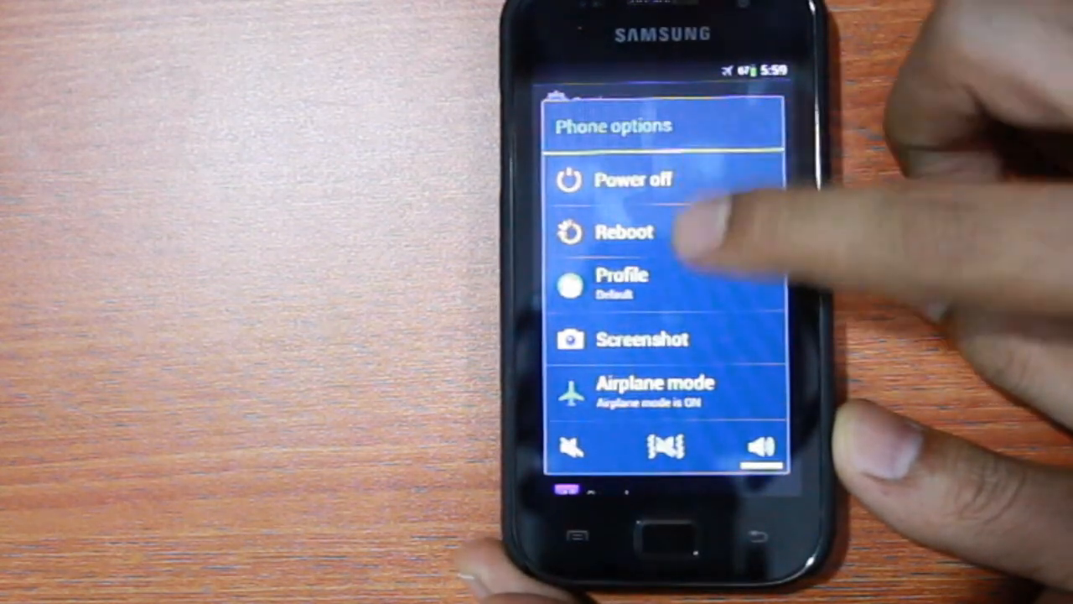
{"action": "left_click", "coordinate": [624, 232]}
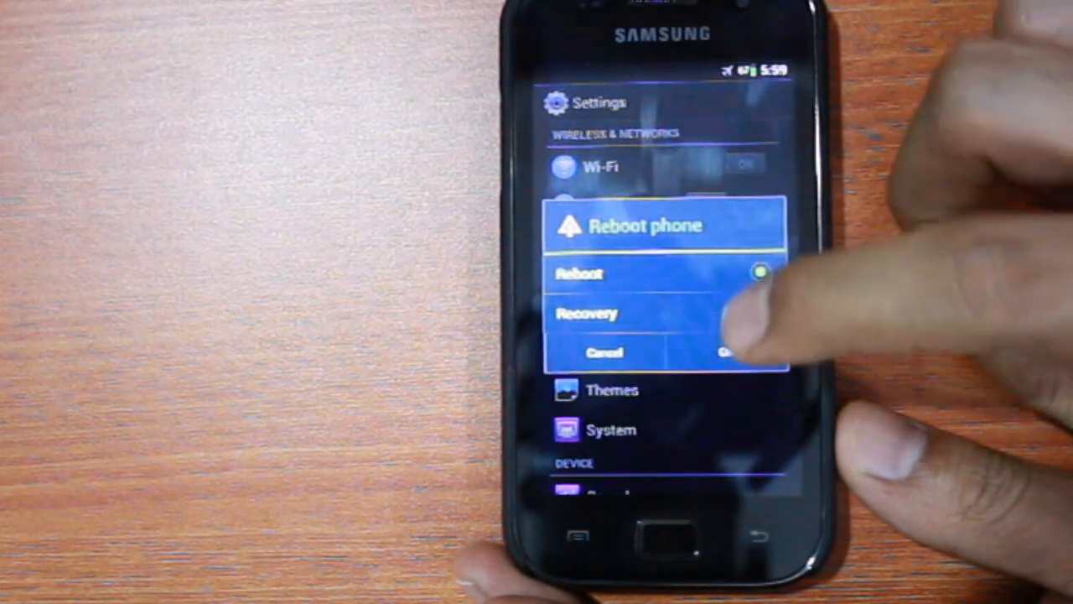
{"action": "left_click", "coordinate": [733, 351]}
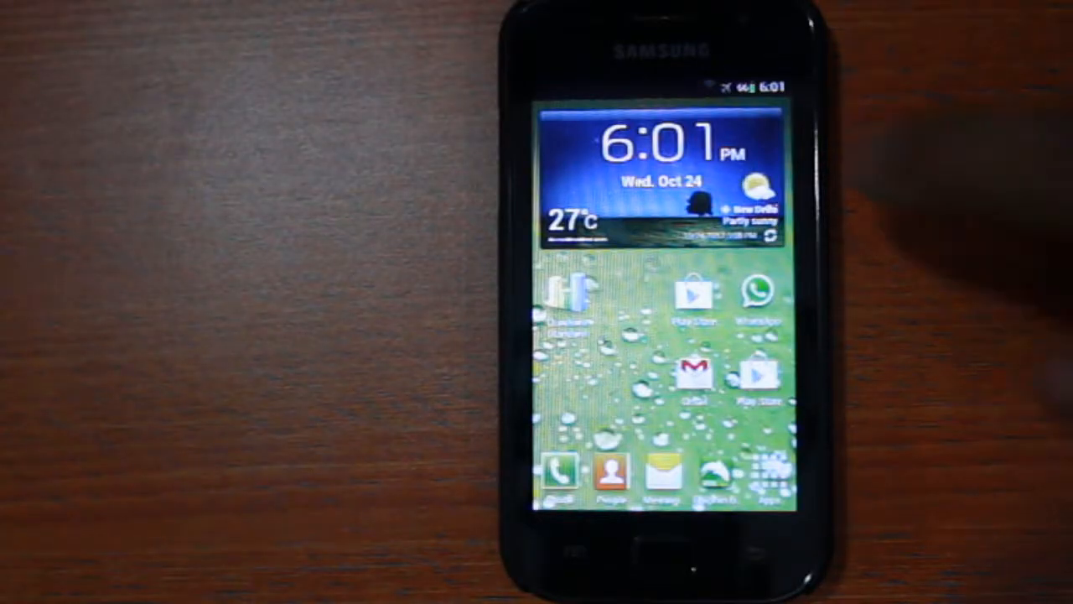
- Launch Quadrant Standard and run its full benchmark
{"action": "left_click", "coordinate": [566, 297]}
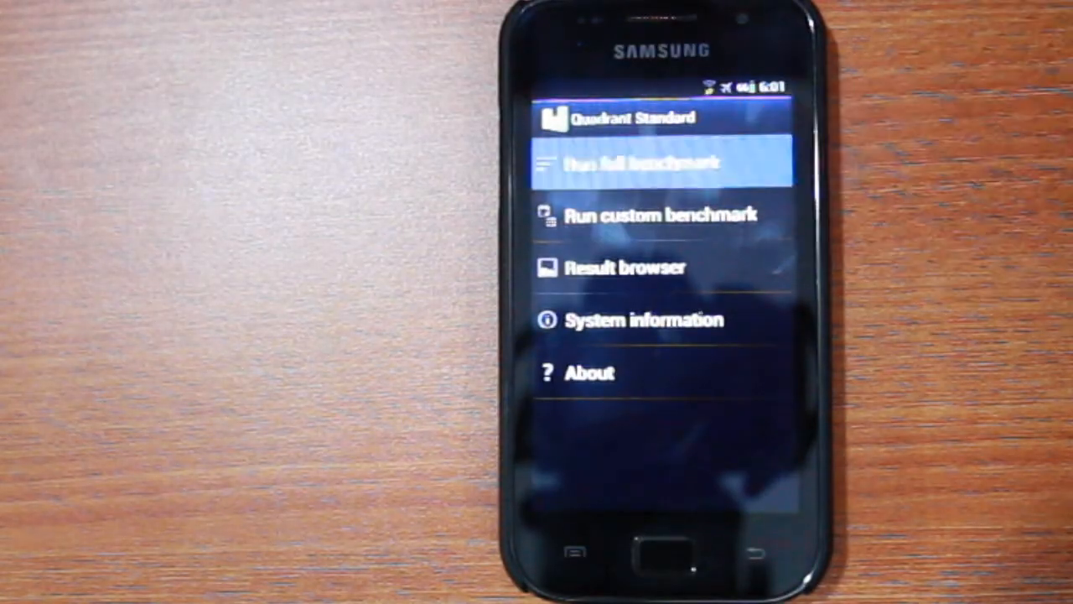
{"action": "left_click", "coordinate": [663, 161]}
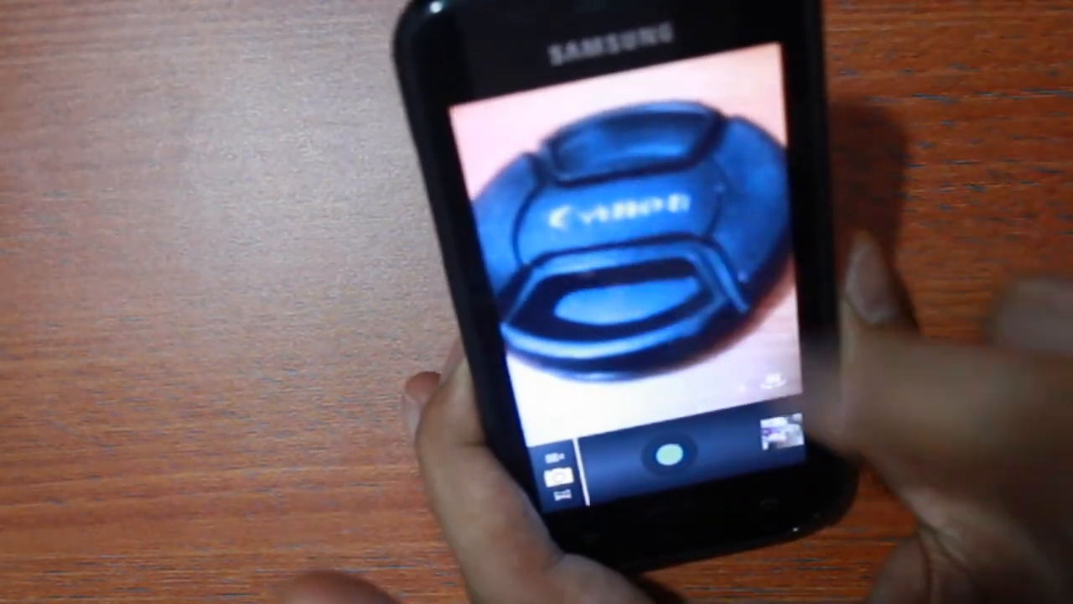
- Photograph the lens cap, then switch the camera to video mode
{"action": "left_click", "coordinate": [616, 226]}
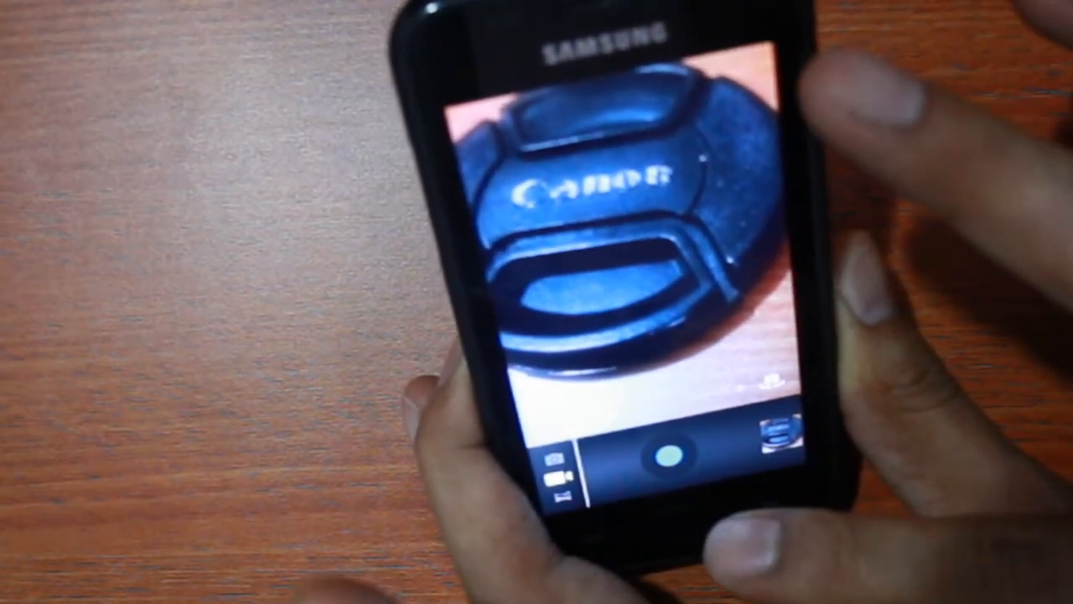
{"action": "left_click", "coordinate": [663, 455]}
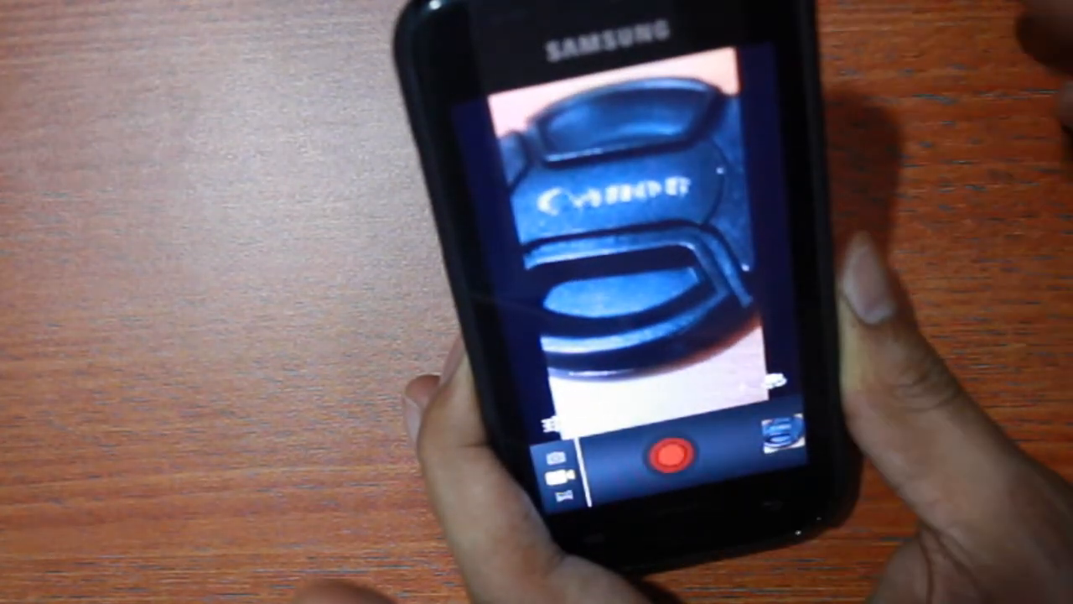